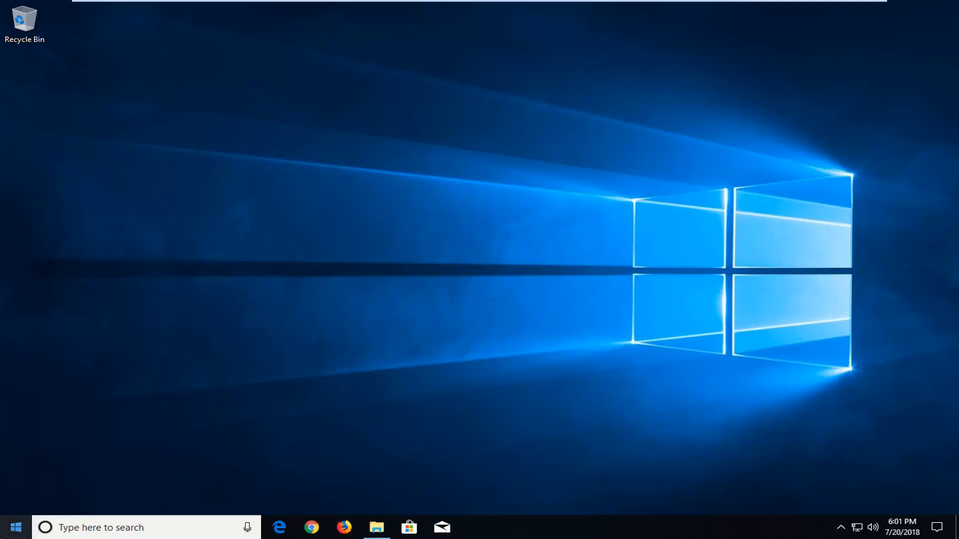
Search the Start menu for 'apps and features'
click(14, 528)
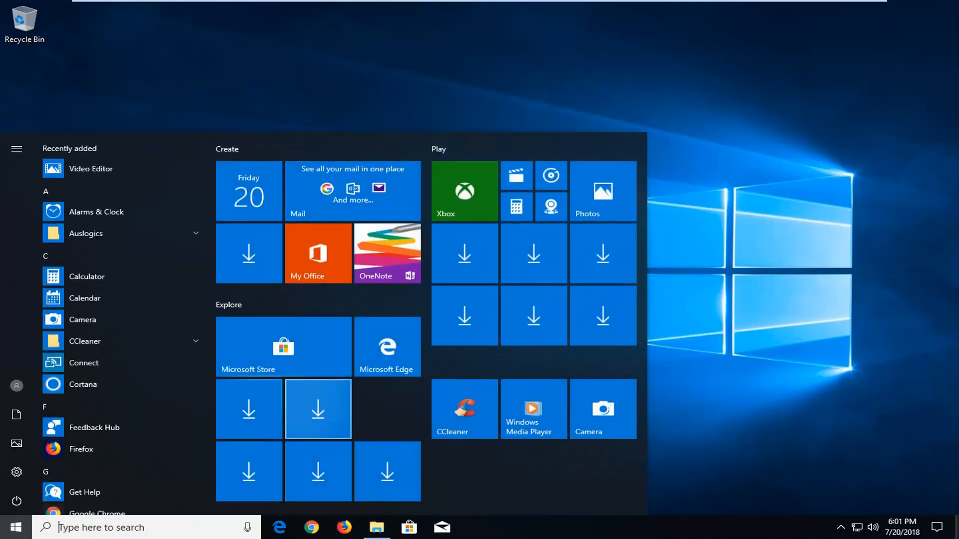
text(a)
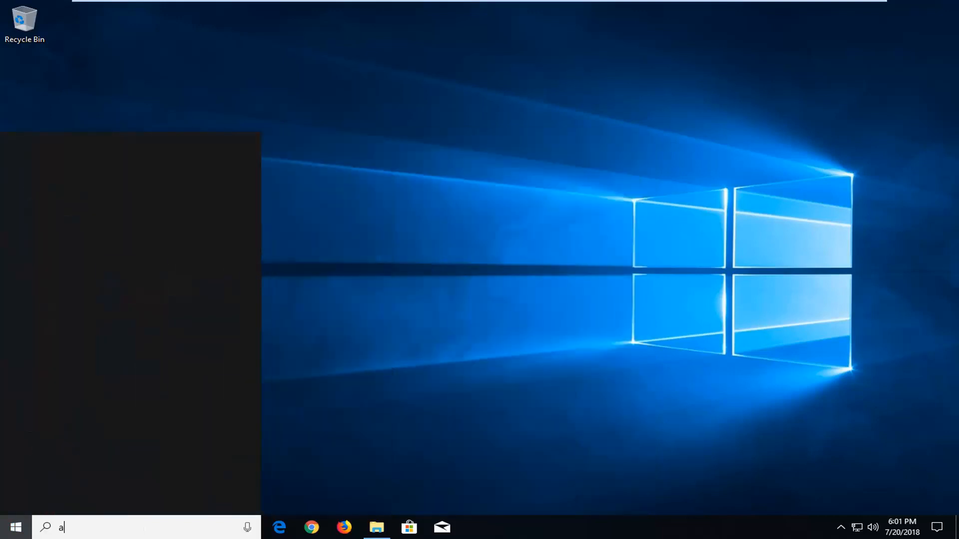
text(pps and features)
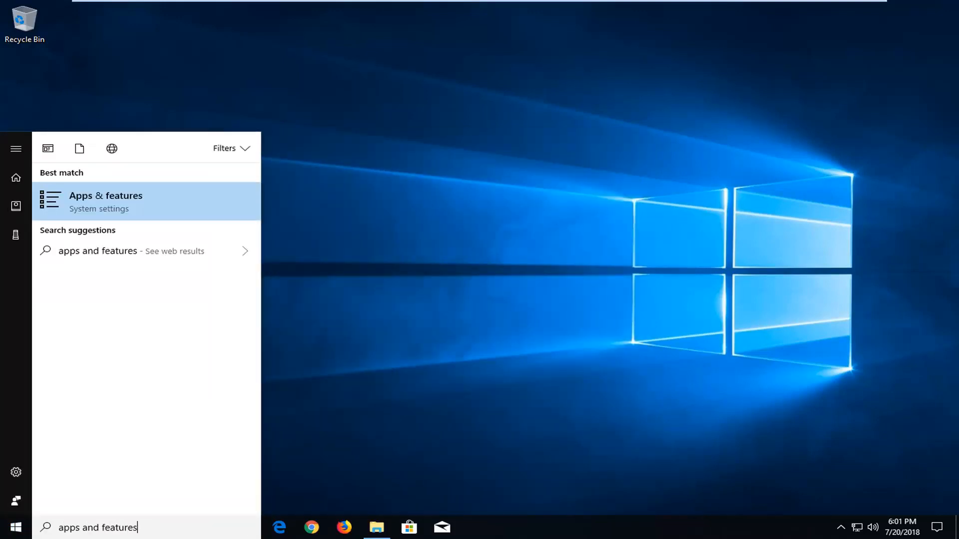
mouse_move(85, 211)
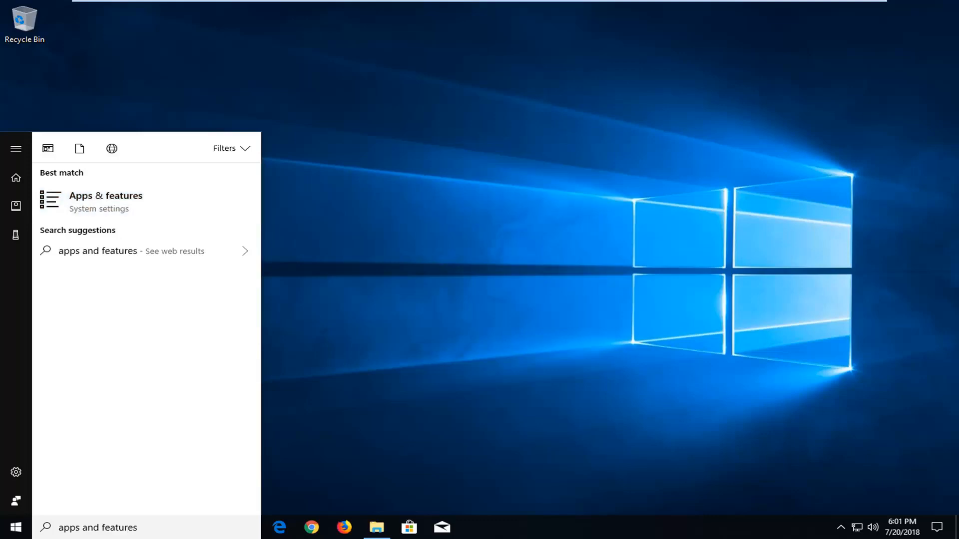
Open Apps & features and expand the Mail and Calendar entry in the app list
click(105, 202)
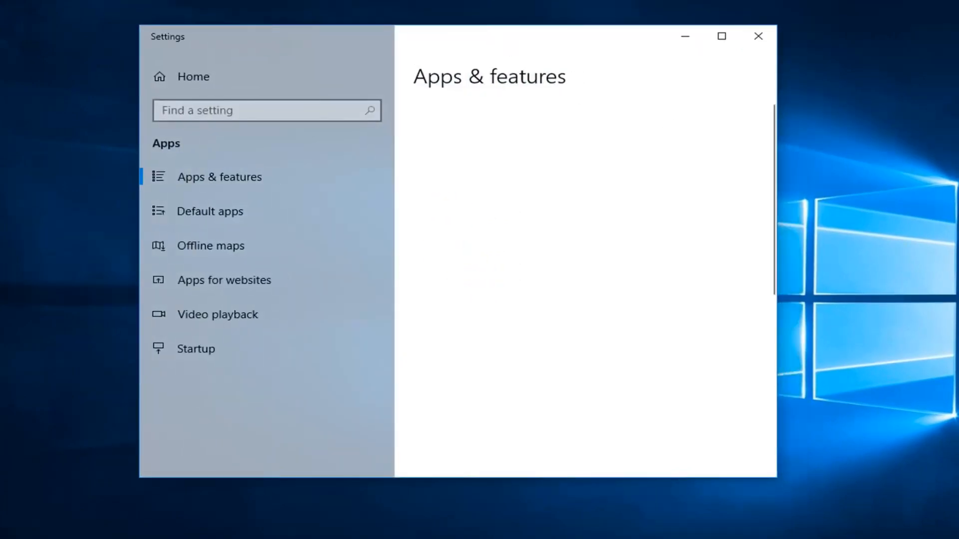
mouse_move(682, 206)
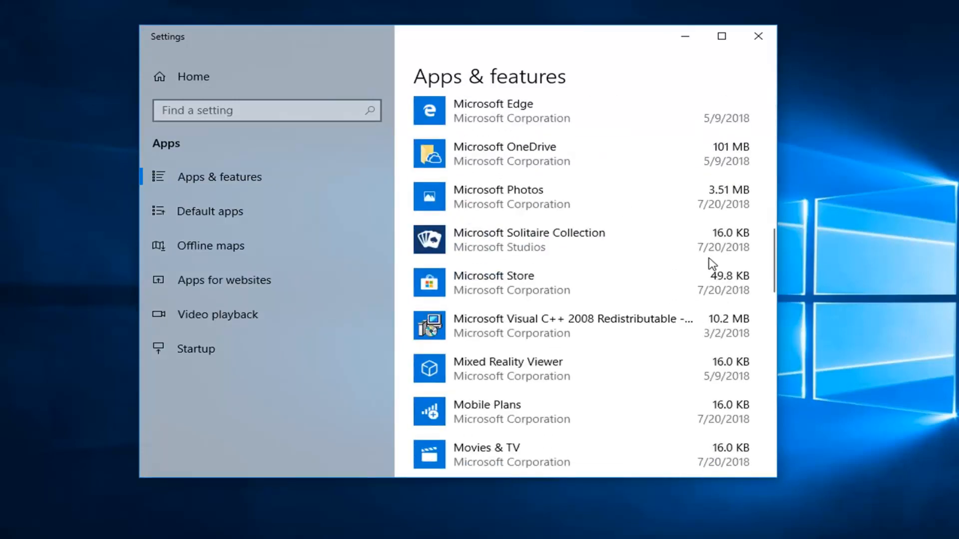
scroll(down, 3)
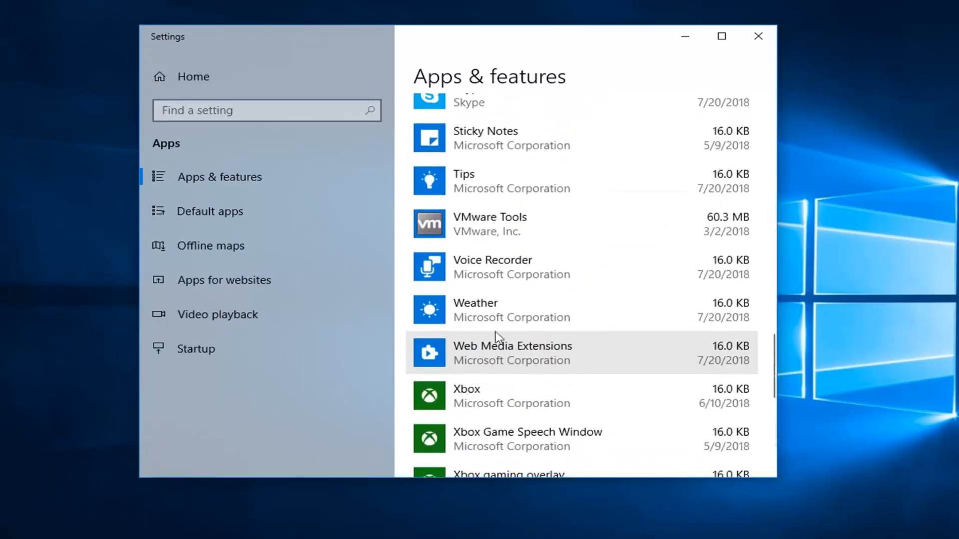
scroll(up, 3)
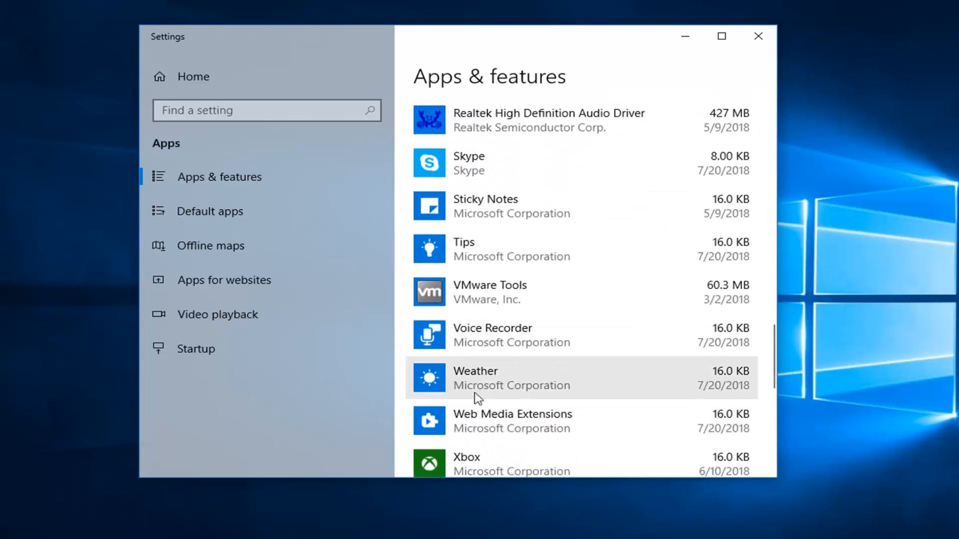
scroll(up, 3)
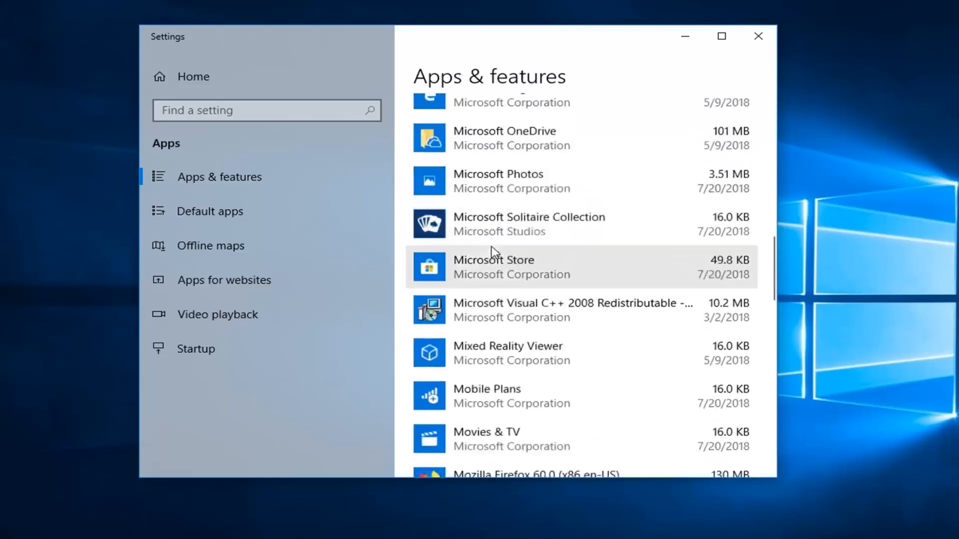
scroll(up, 3)
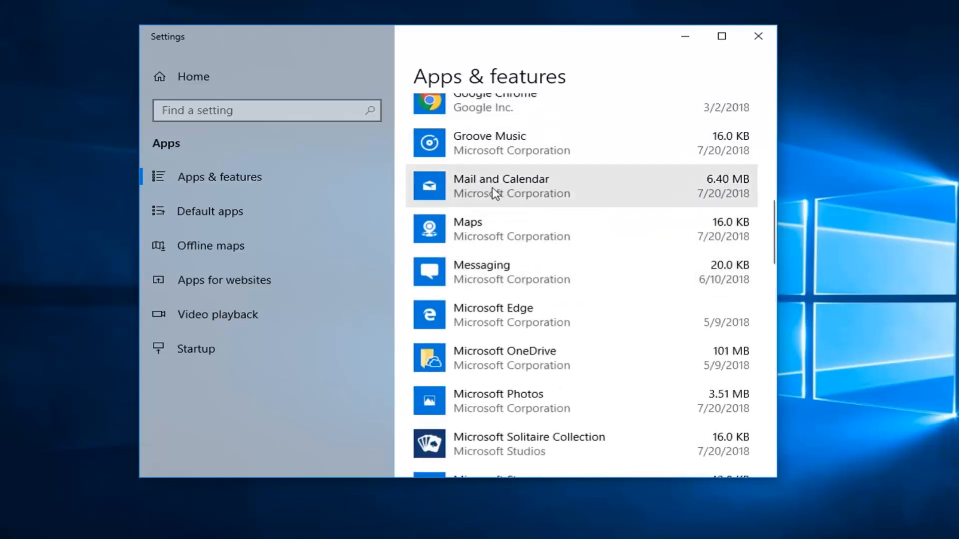
click(501, 186)
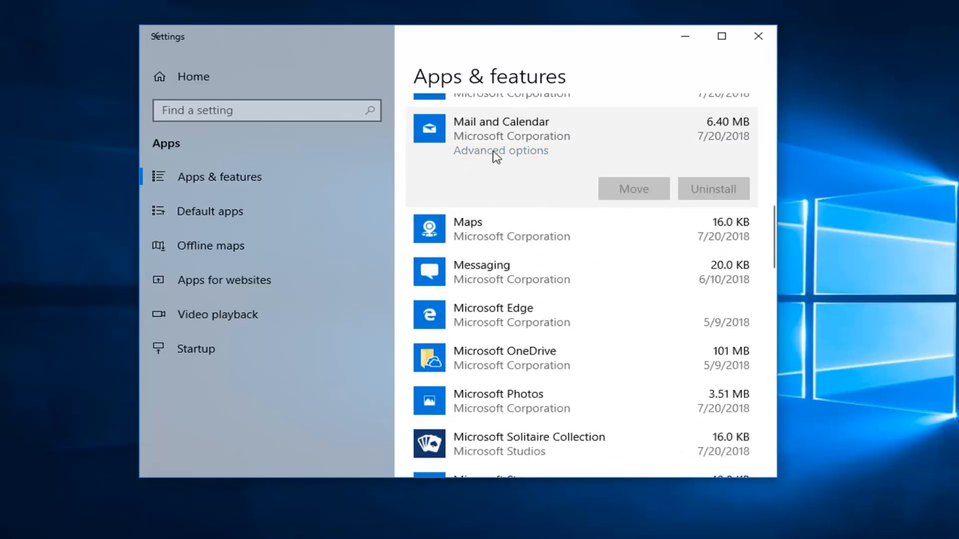
Open Mail and Calendar's Advanced options and scroll down to the Reset section
click(500, 151)
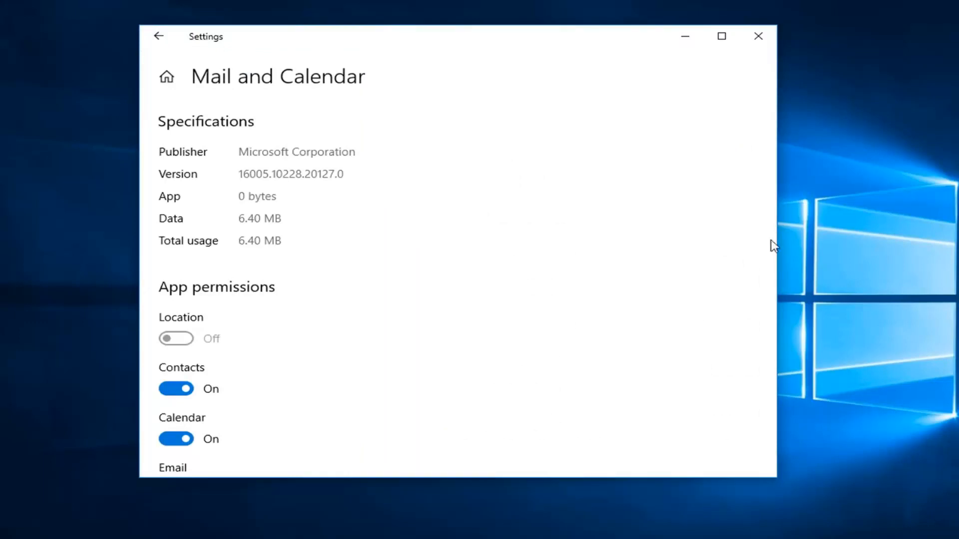
scroll(down, 3)
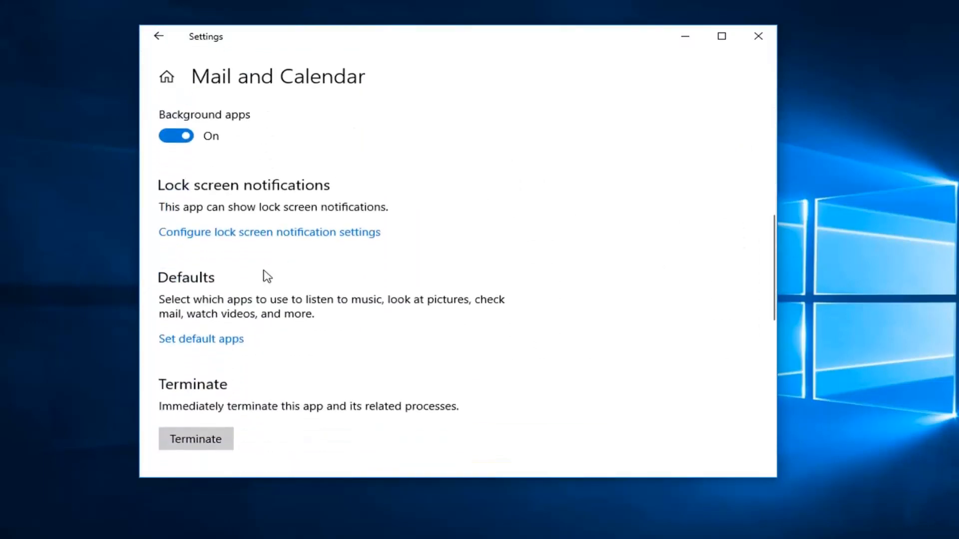
scroll(down, 3)
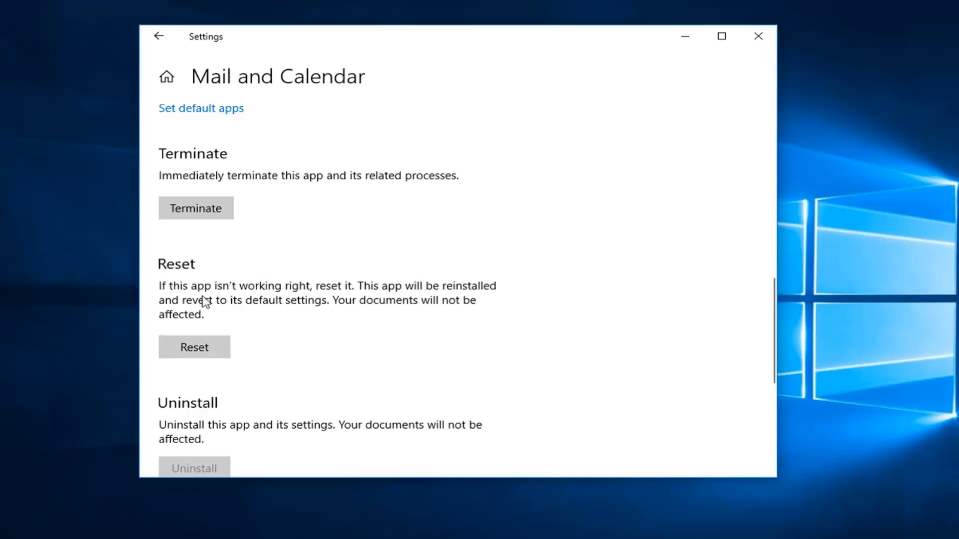
mouse_move(361, 300)
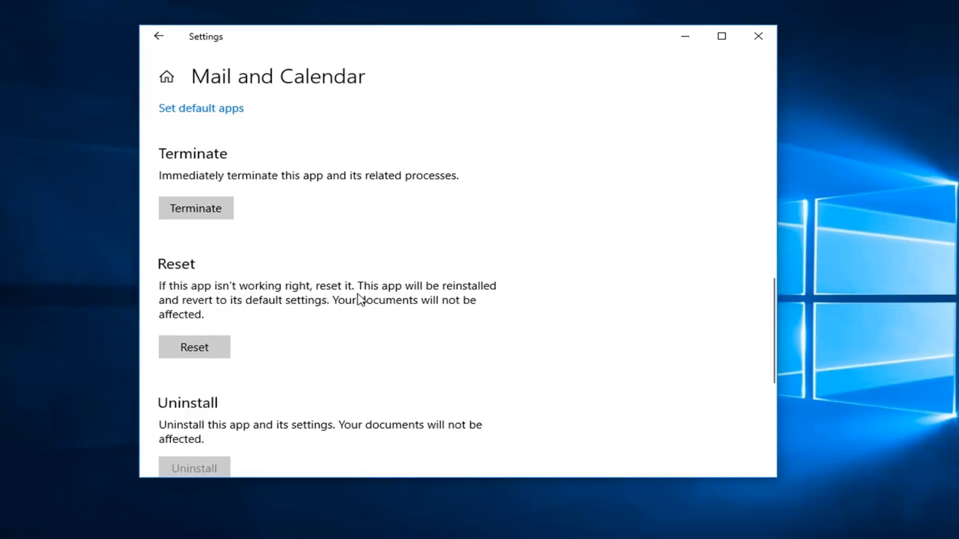
mouse_move(275, 311)
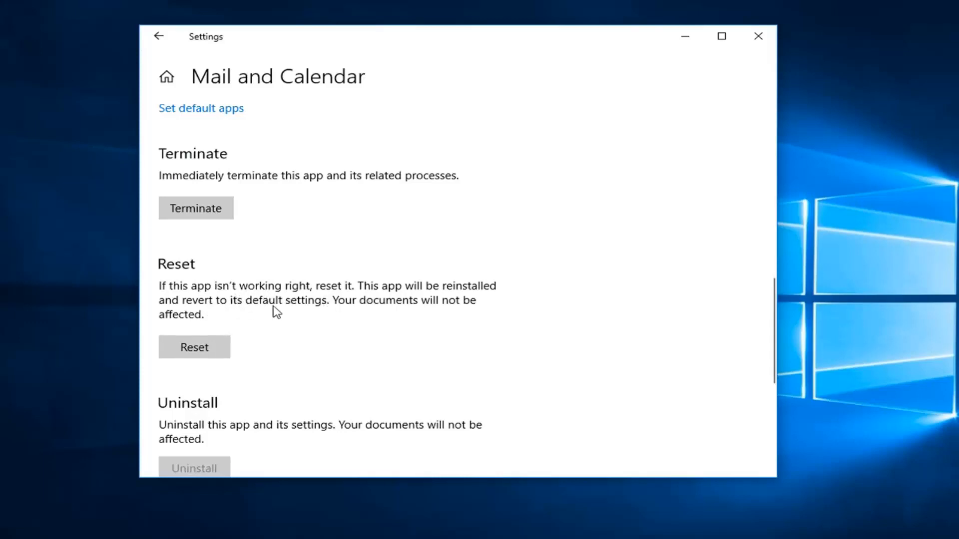
mouse_move(219, 319)
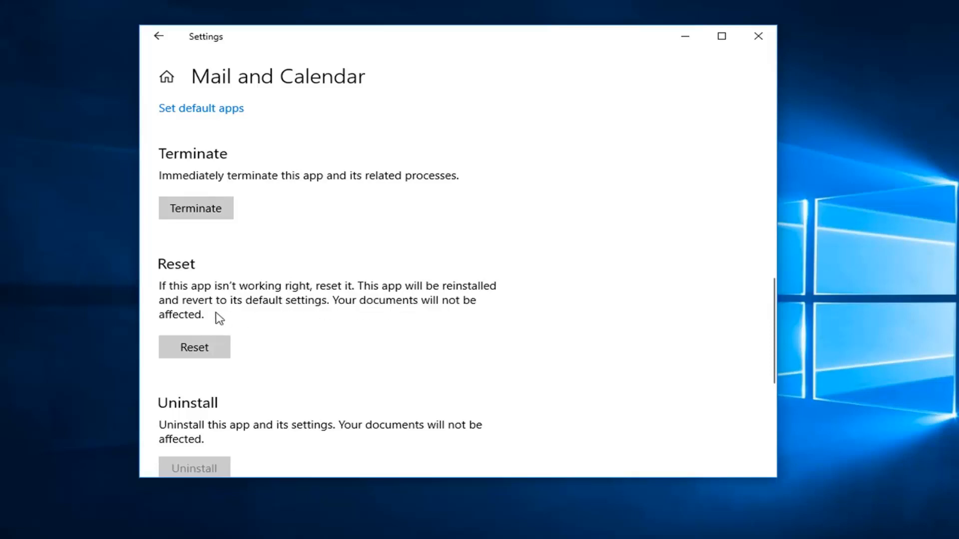
Reset the Mail and Calendar app, then close the Settings window
click(194, 347)
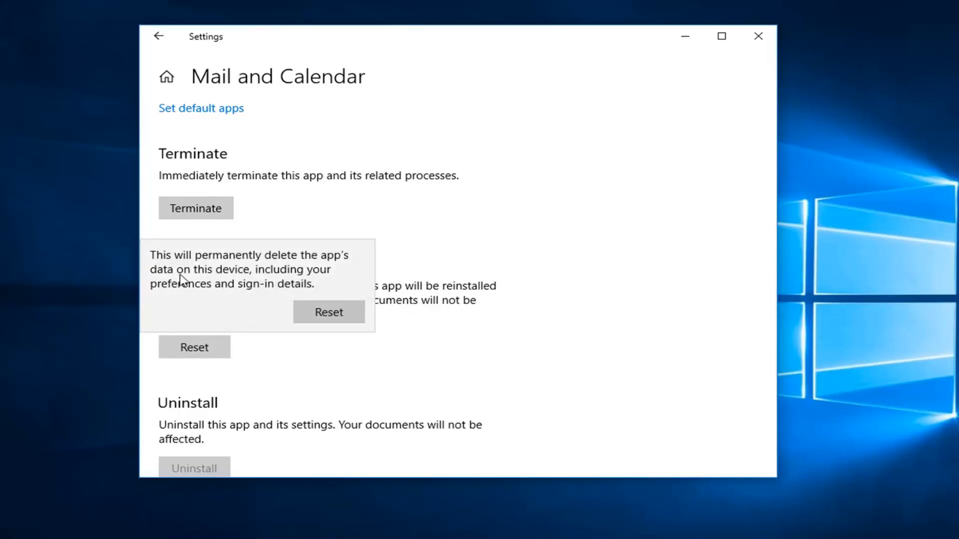
mouse_move(226, 281)
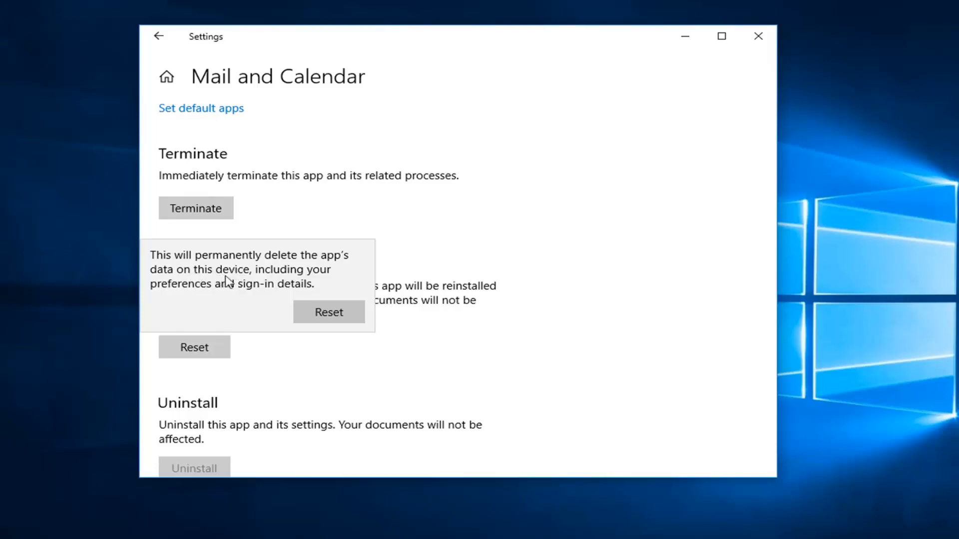
mouse_move(245, 298)
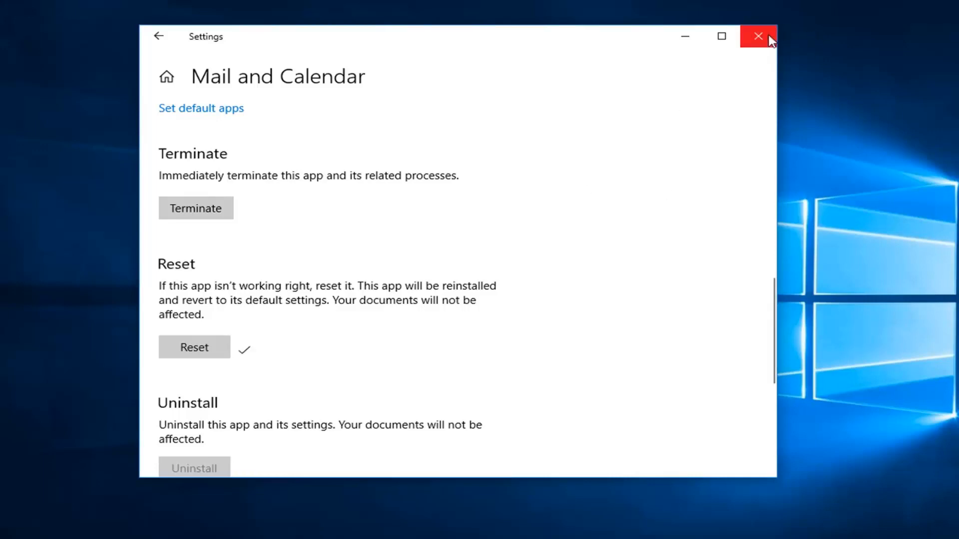
click(758, 36)
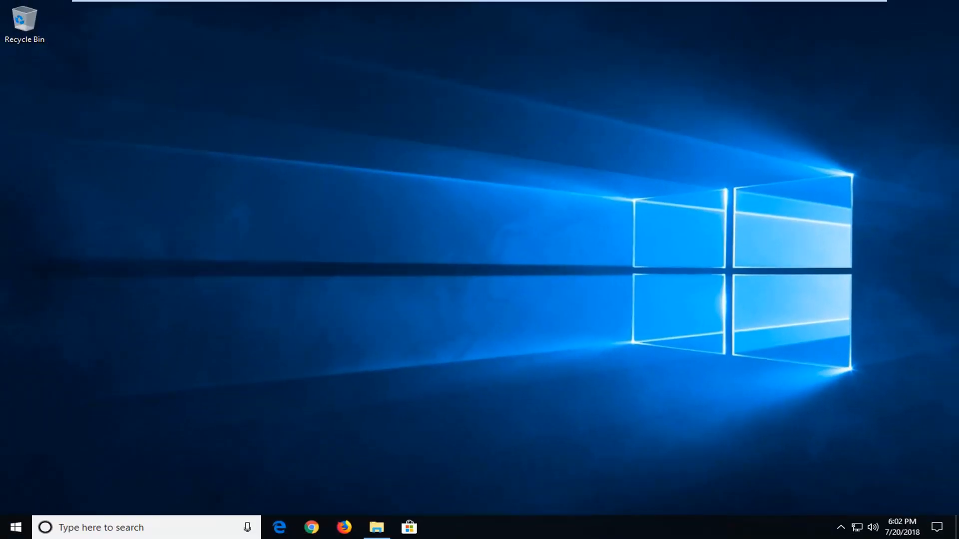